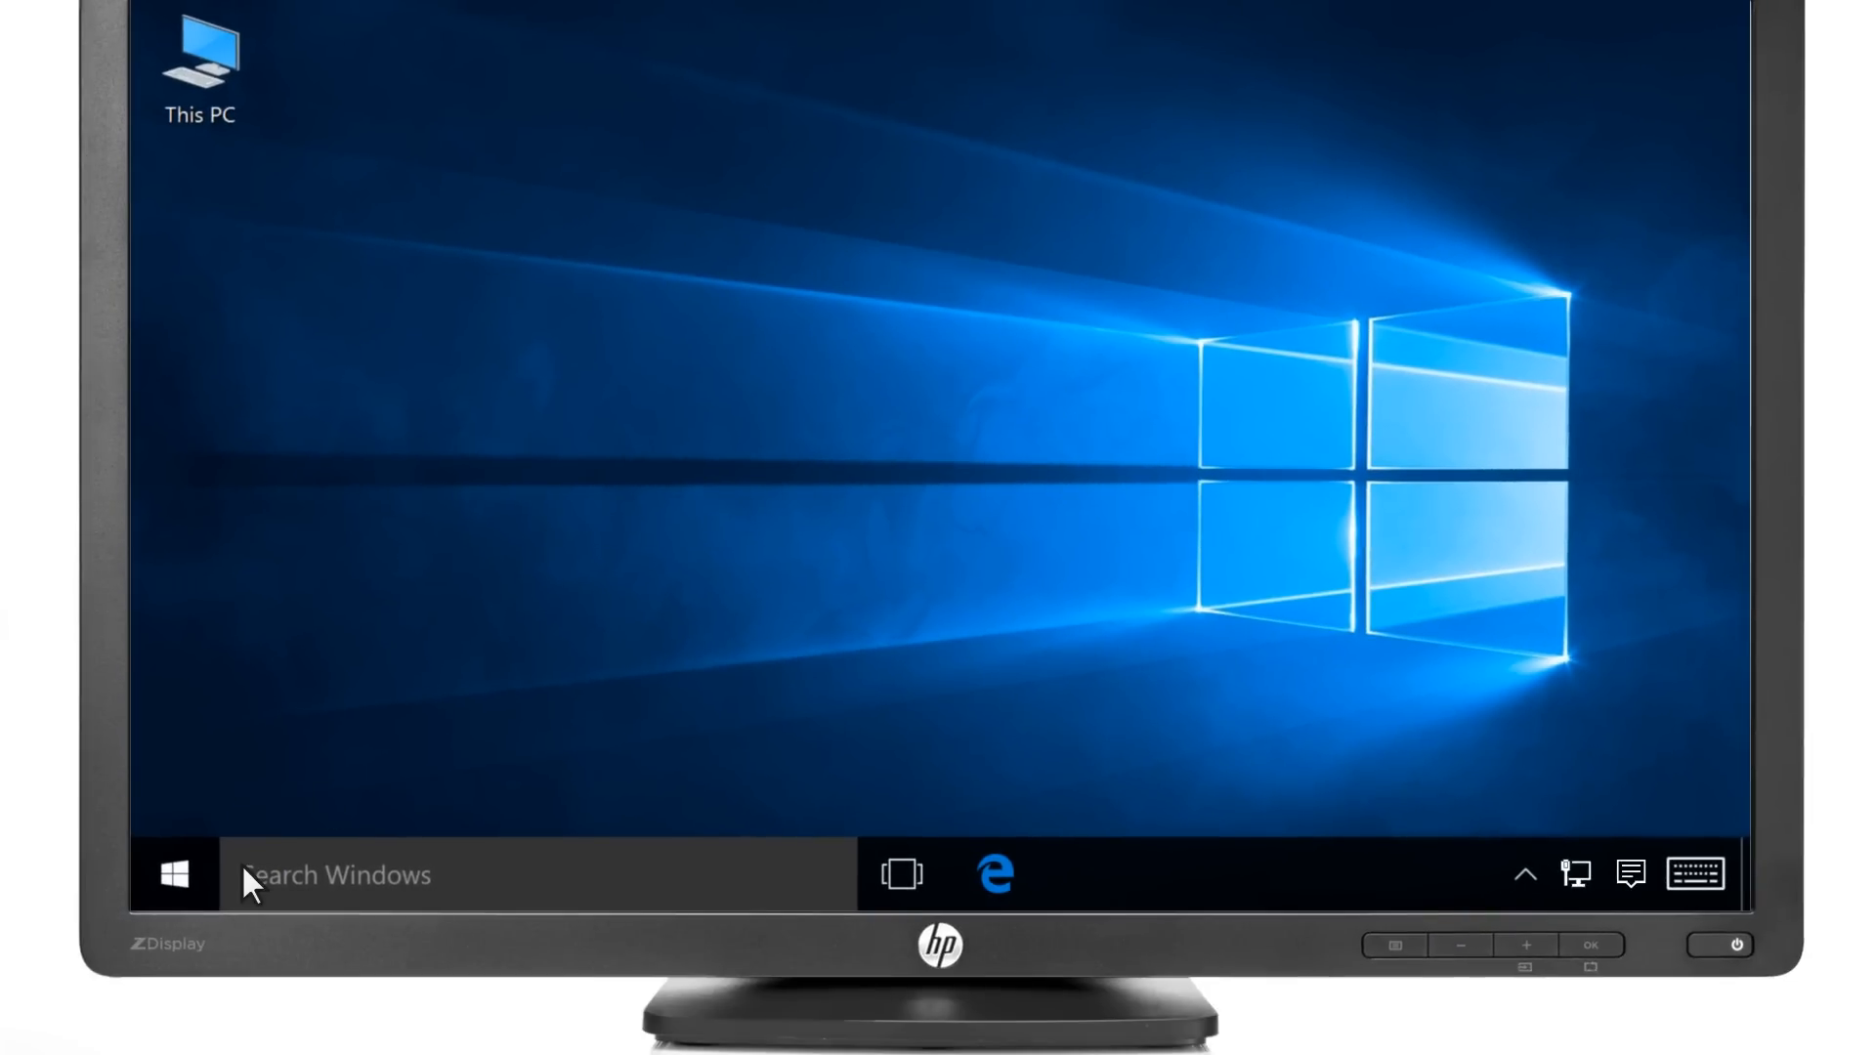
# Search Windows for 'AIO Printer Remote' to see its Store app result
pyautogui.write('AIO Printer Rem')
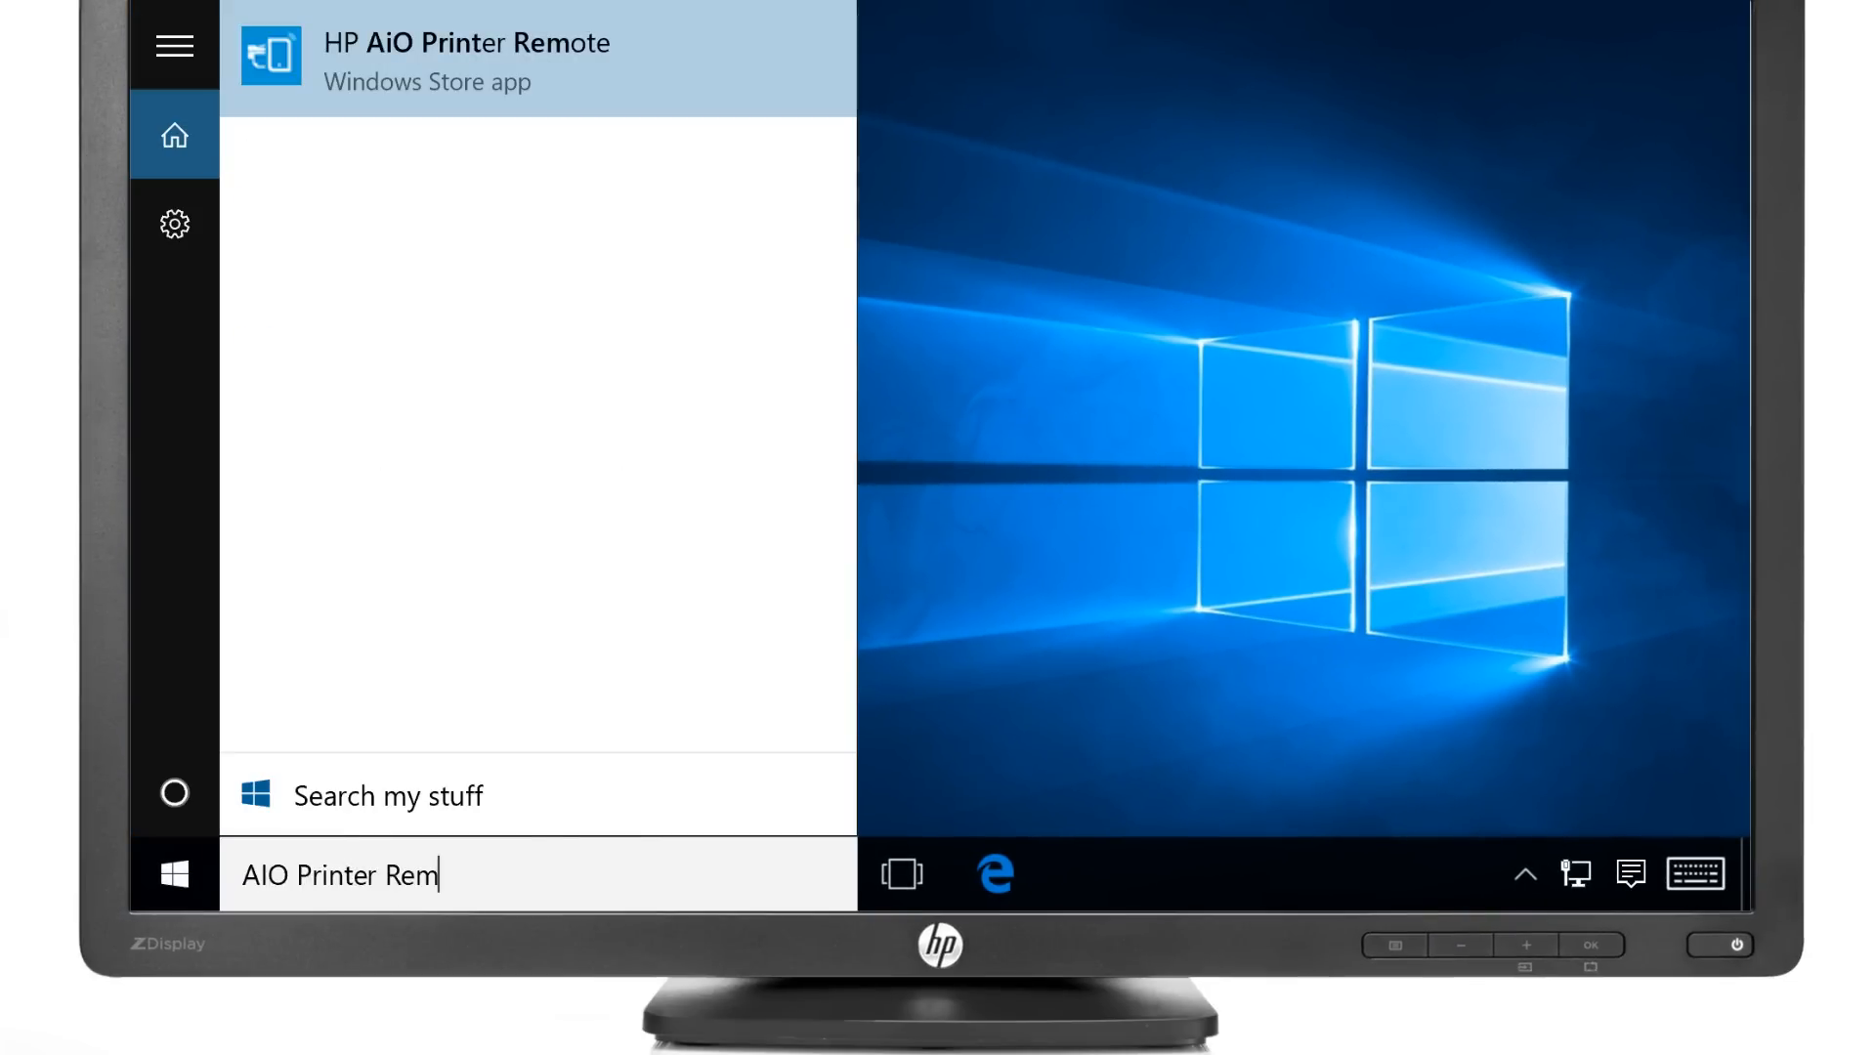
pyautogui.write('ote')
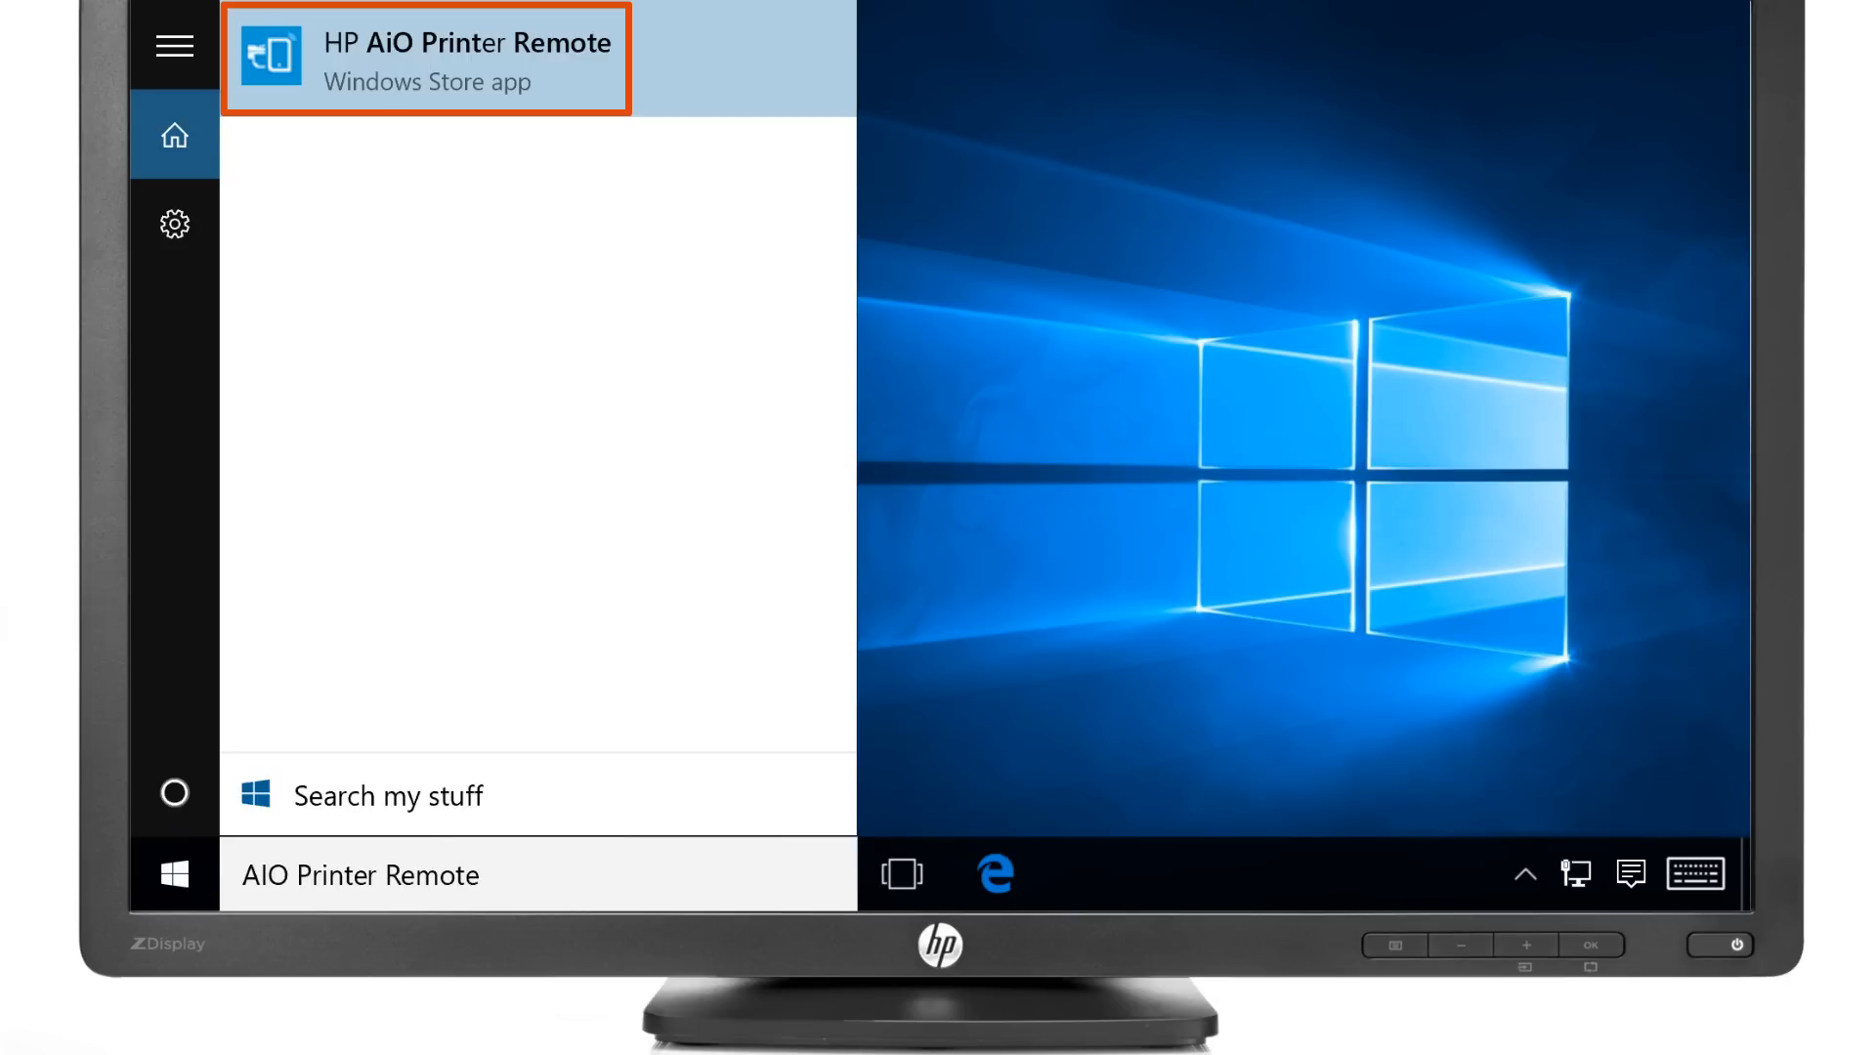
pyautogui.click(425, 59)
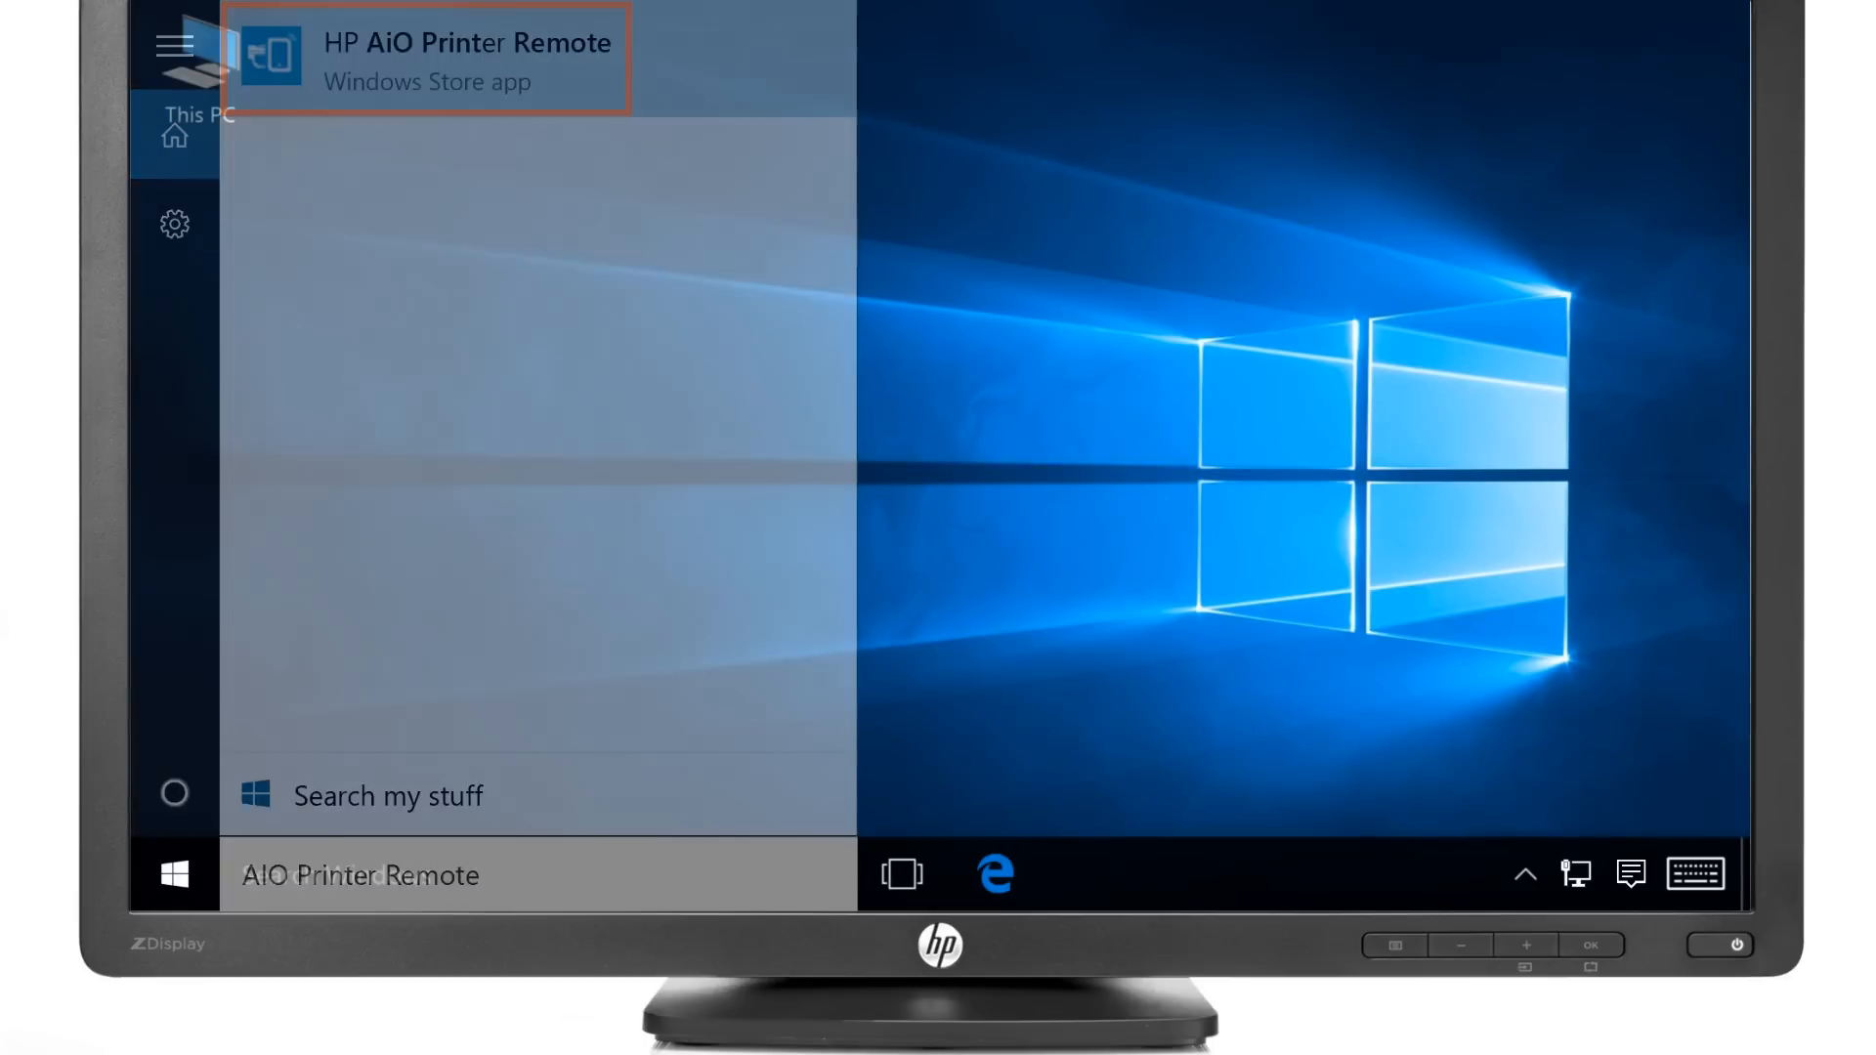
# Launch the Store app from the Start menu tiles
pyautogui.click(175, 874)
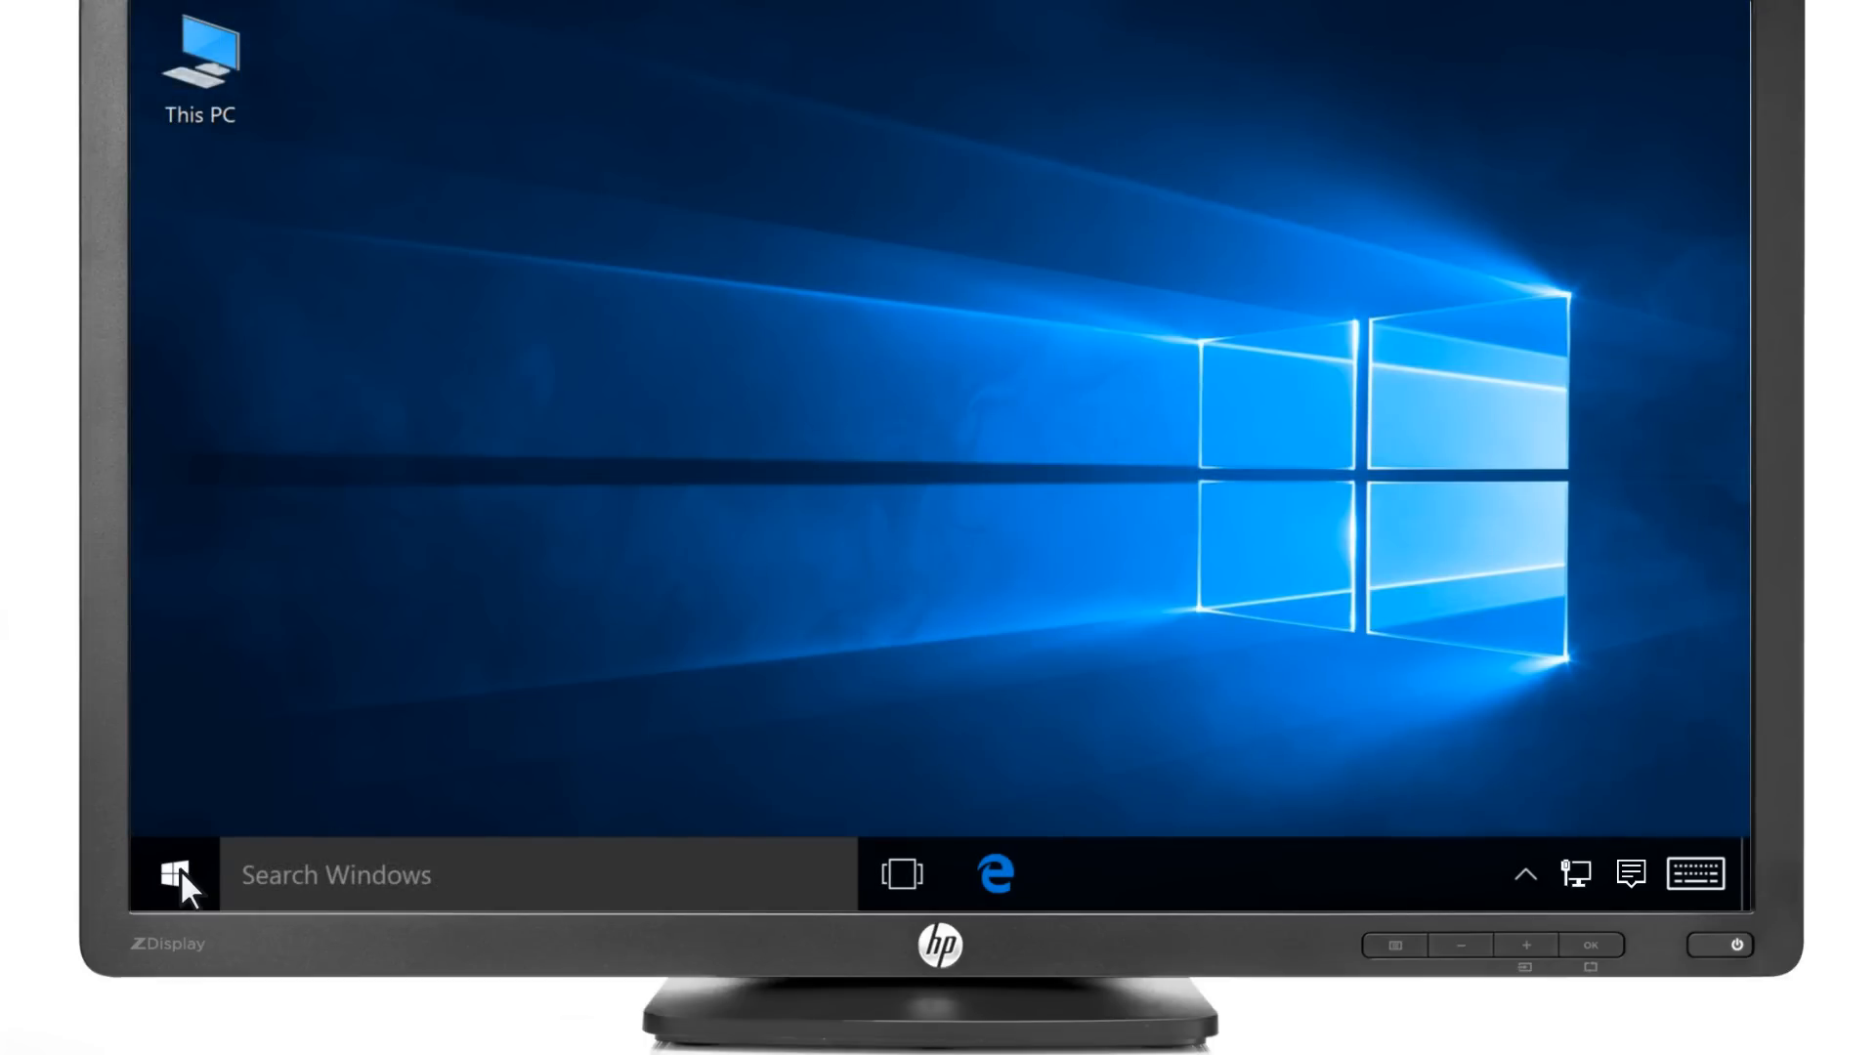
pyautogui.click(177, 874)
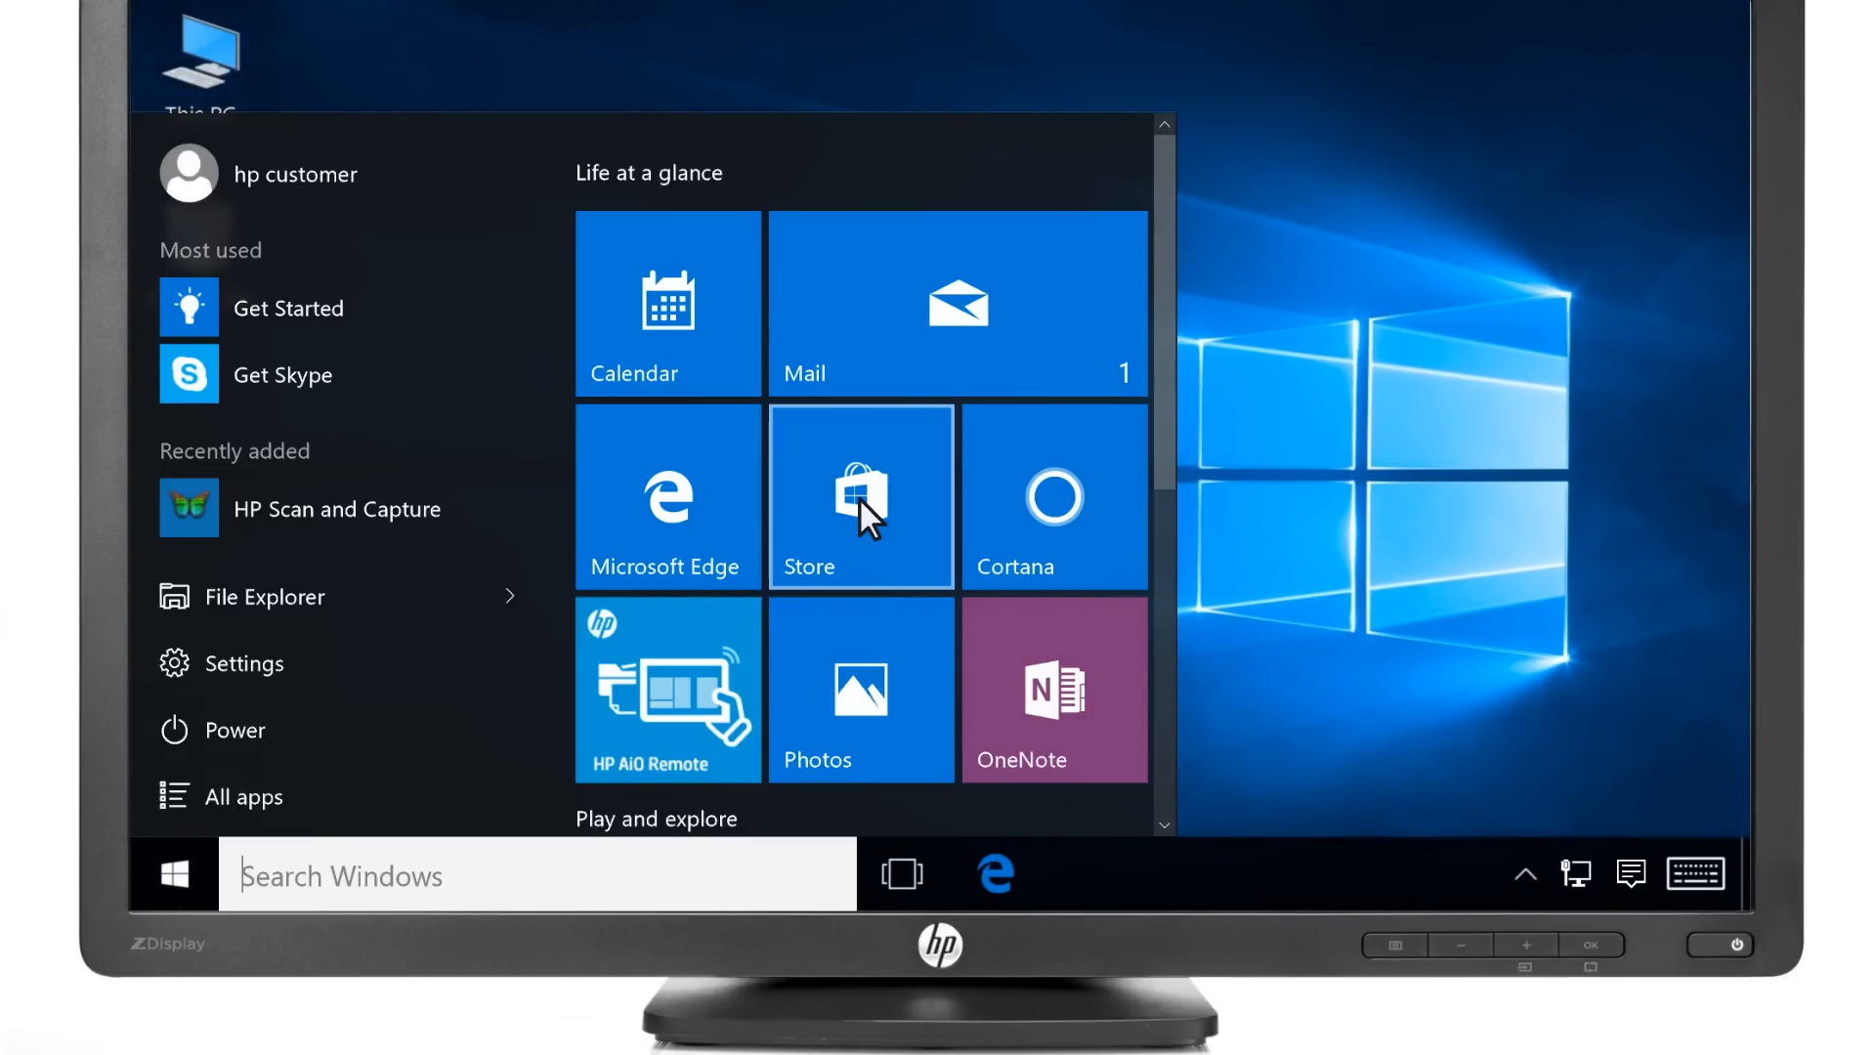
pyautogui.click(860, 496)
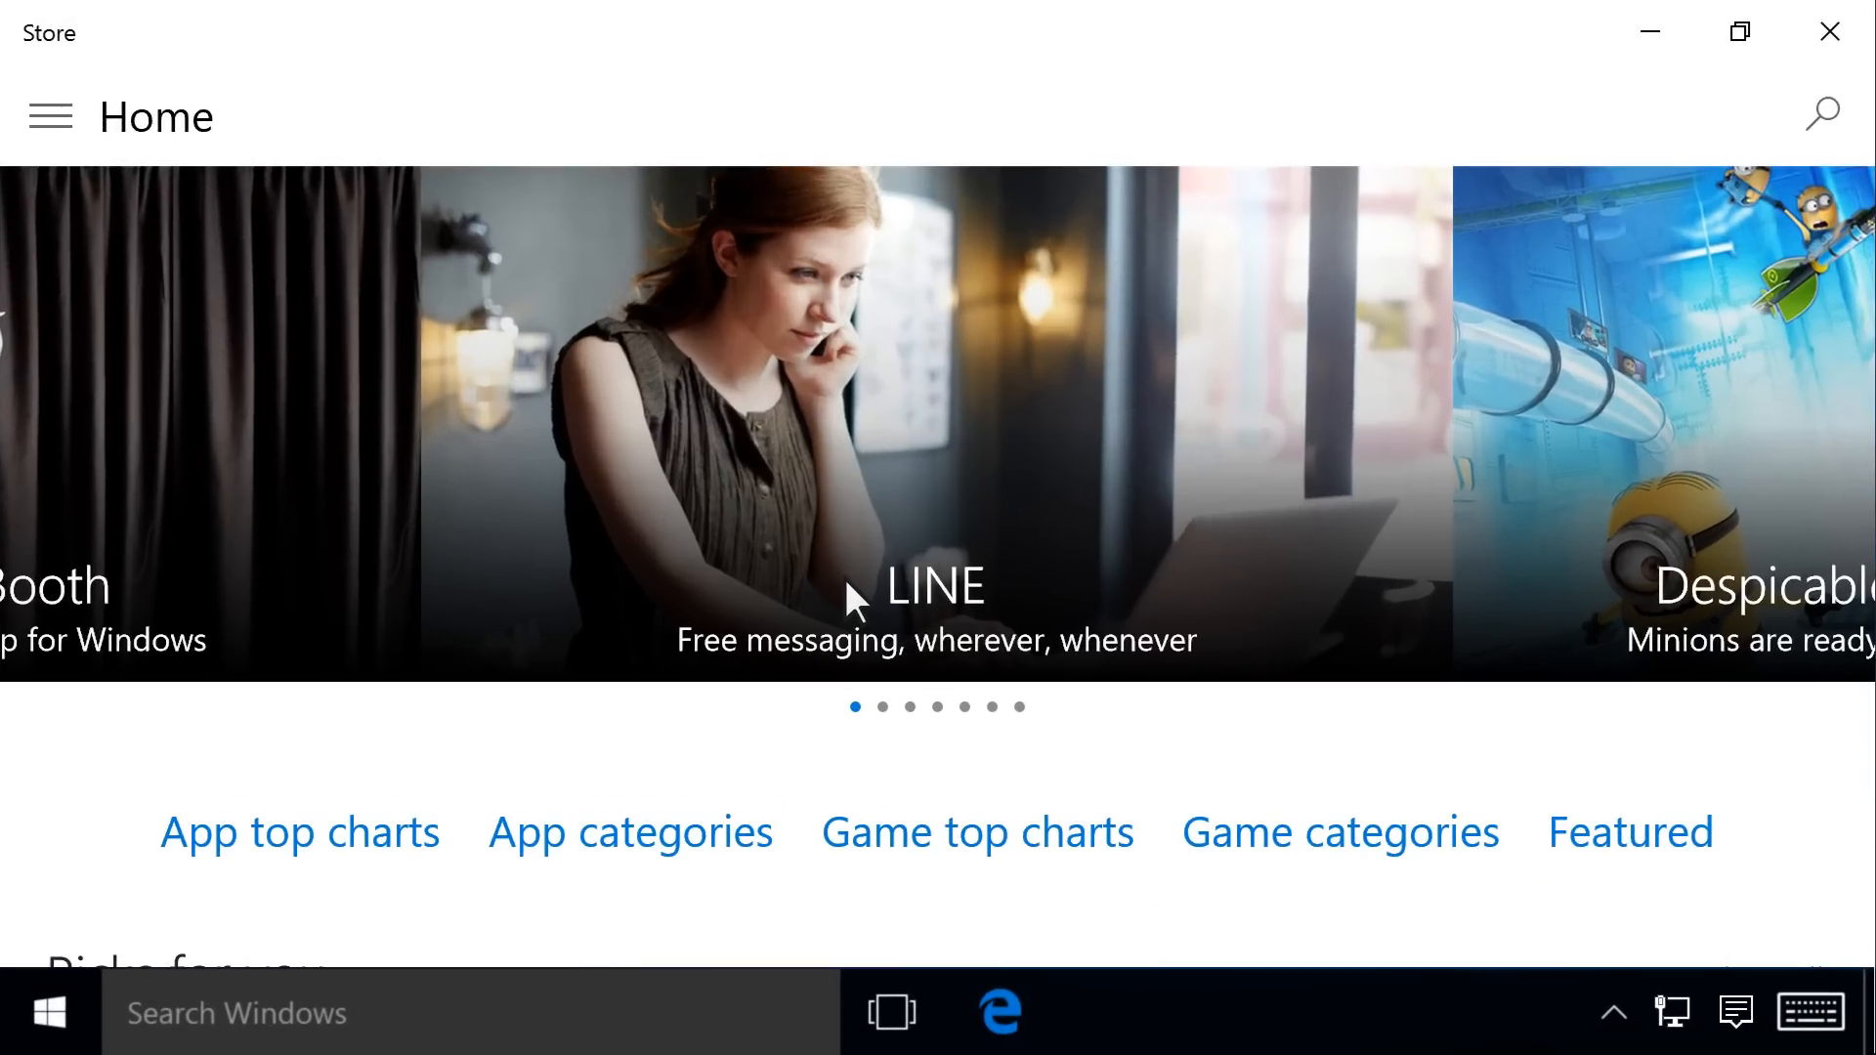
# Search the Store for 'HP remote', then install and launch HP All-in-One Printer Remote
pyautogui.click(1823, 113)
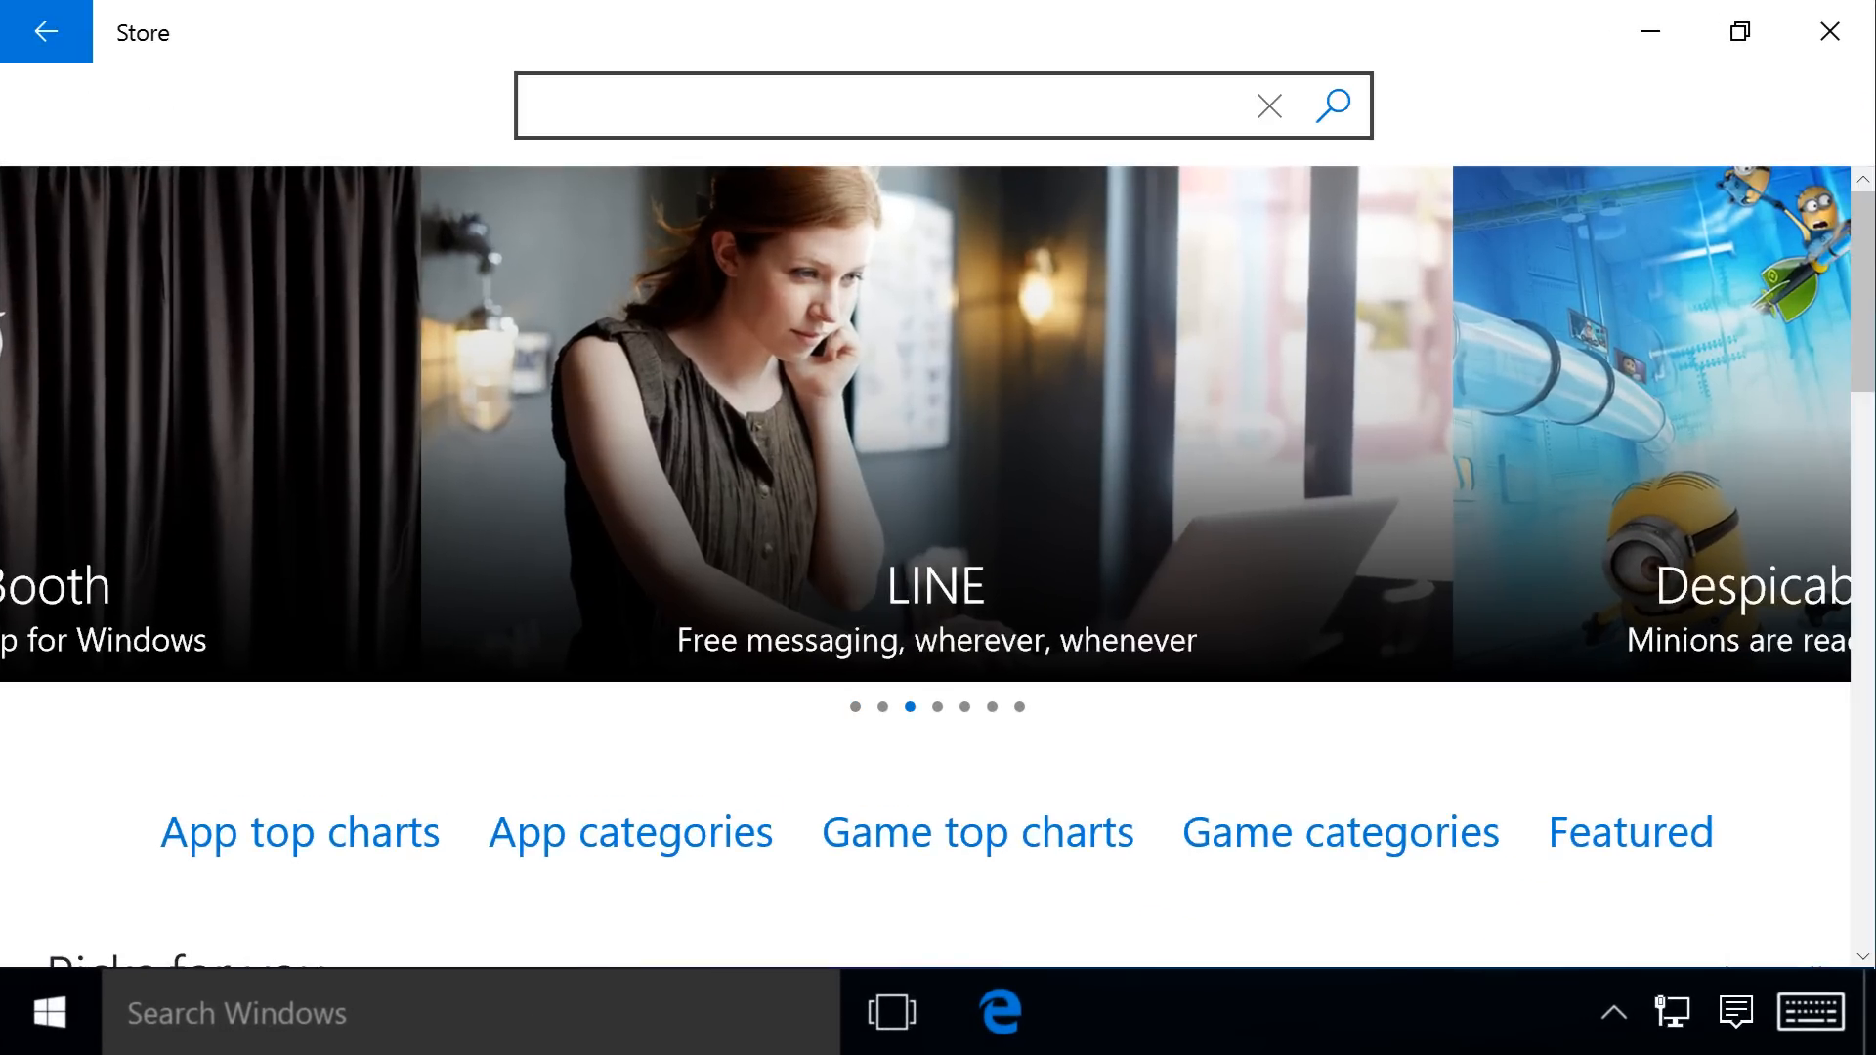
pyautogui.write('HP remote')
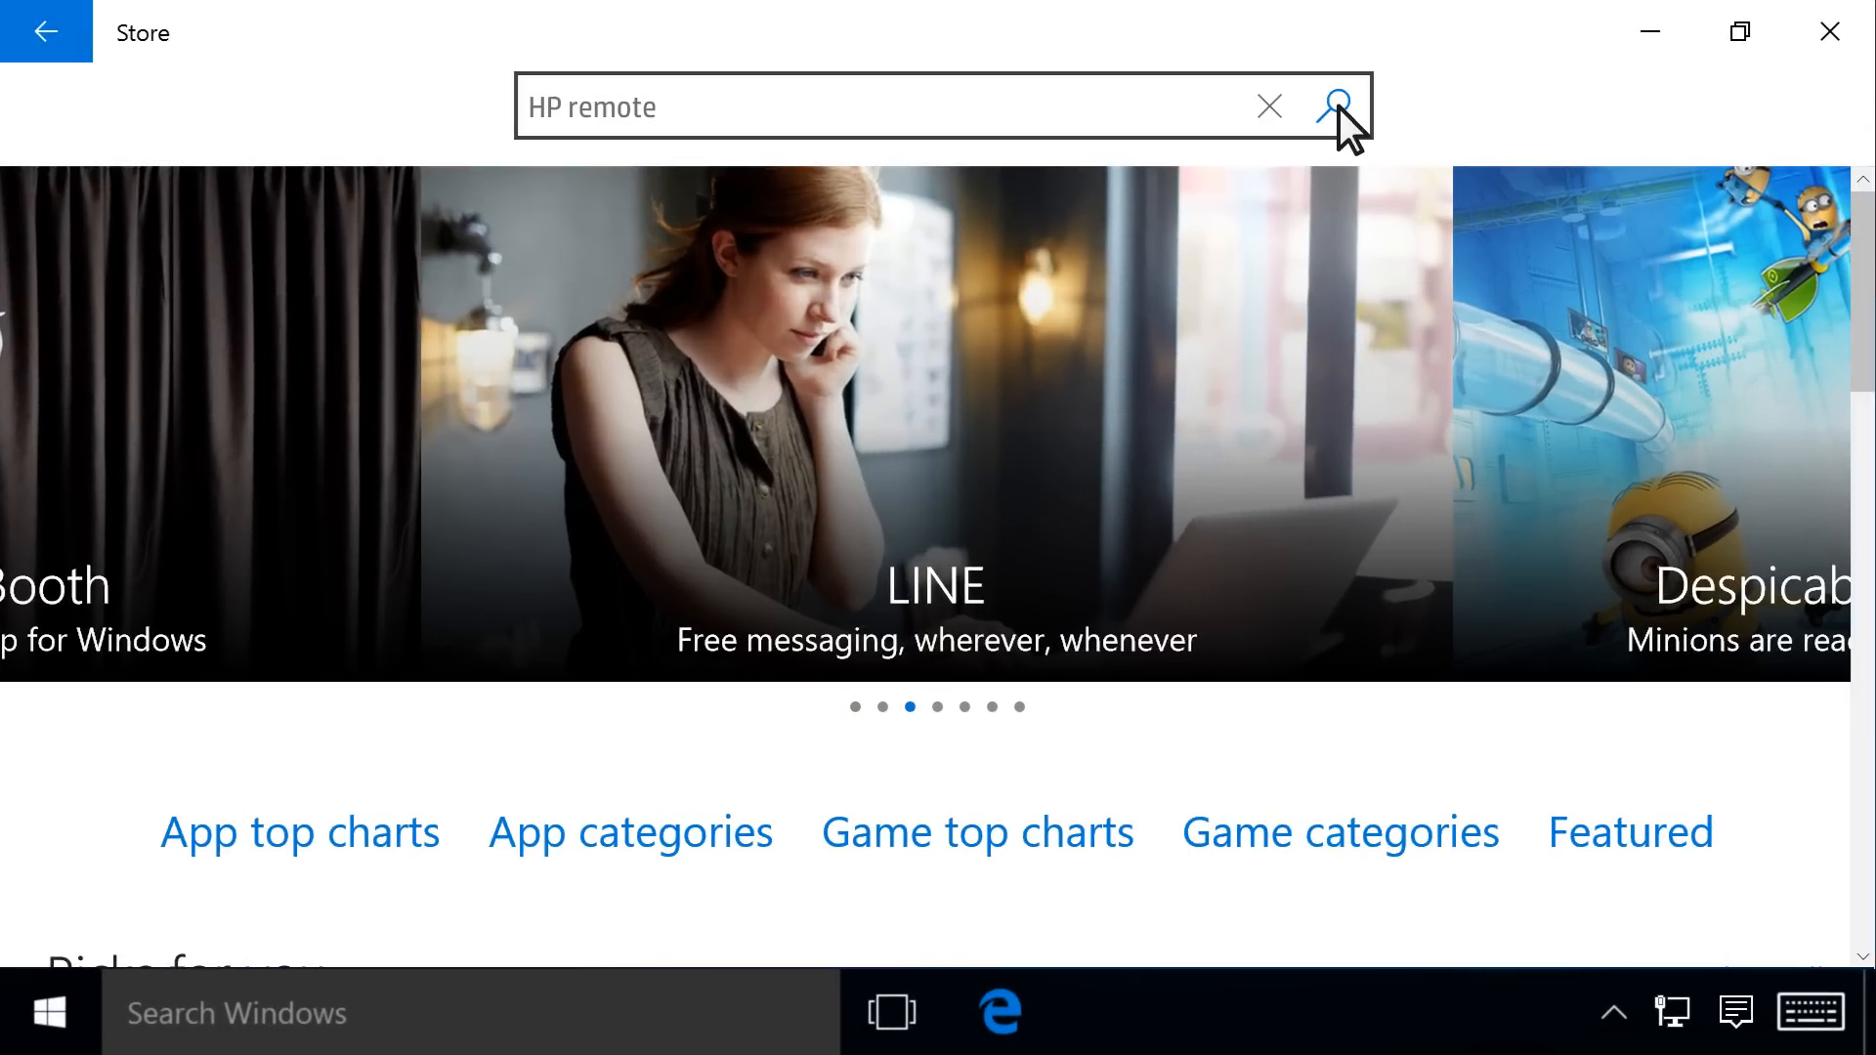
pyautogui.click(1337, 106)
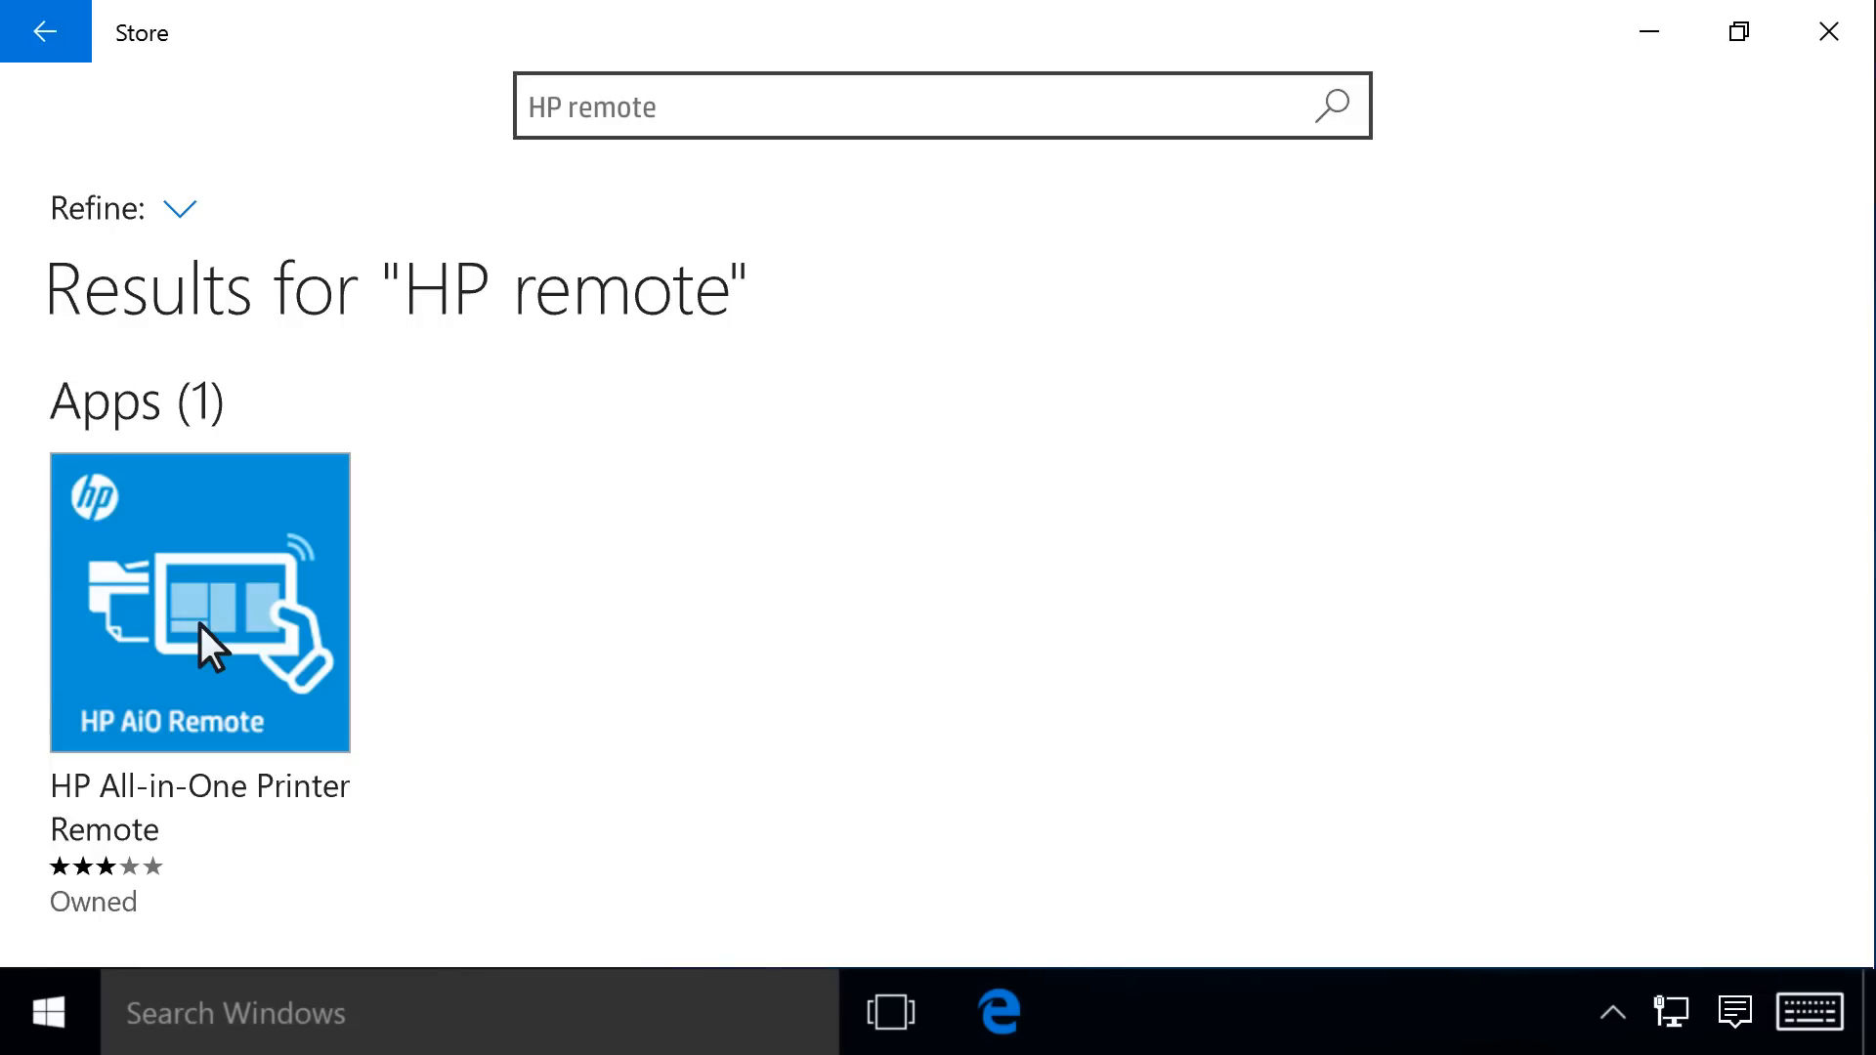
pyautogui.click(199, 602)
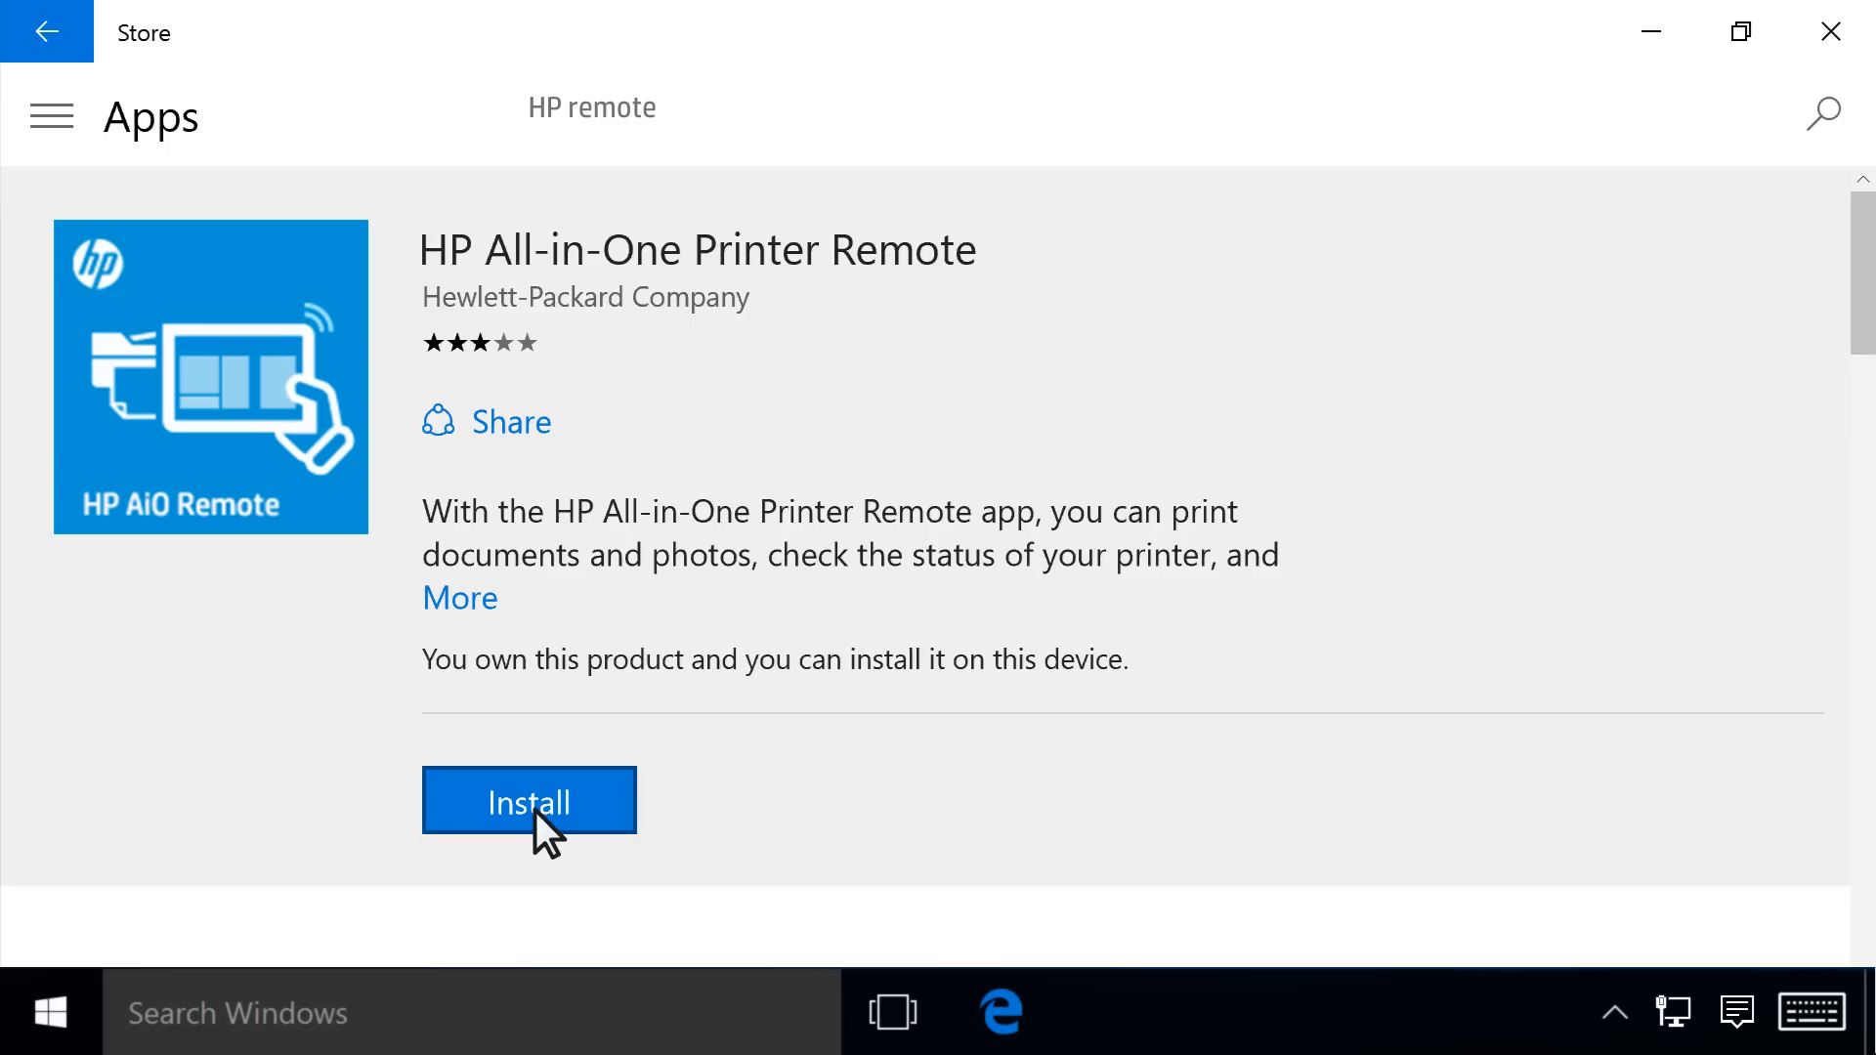
pyautogui.click(528, 800)
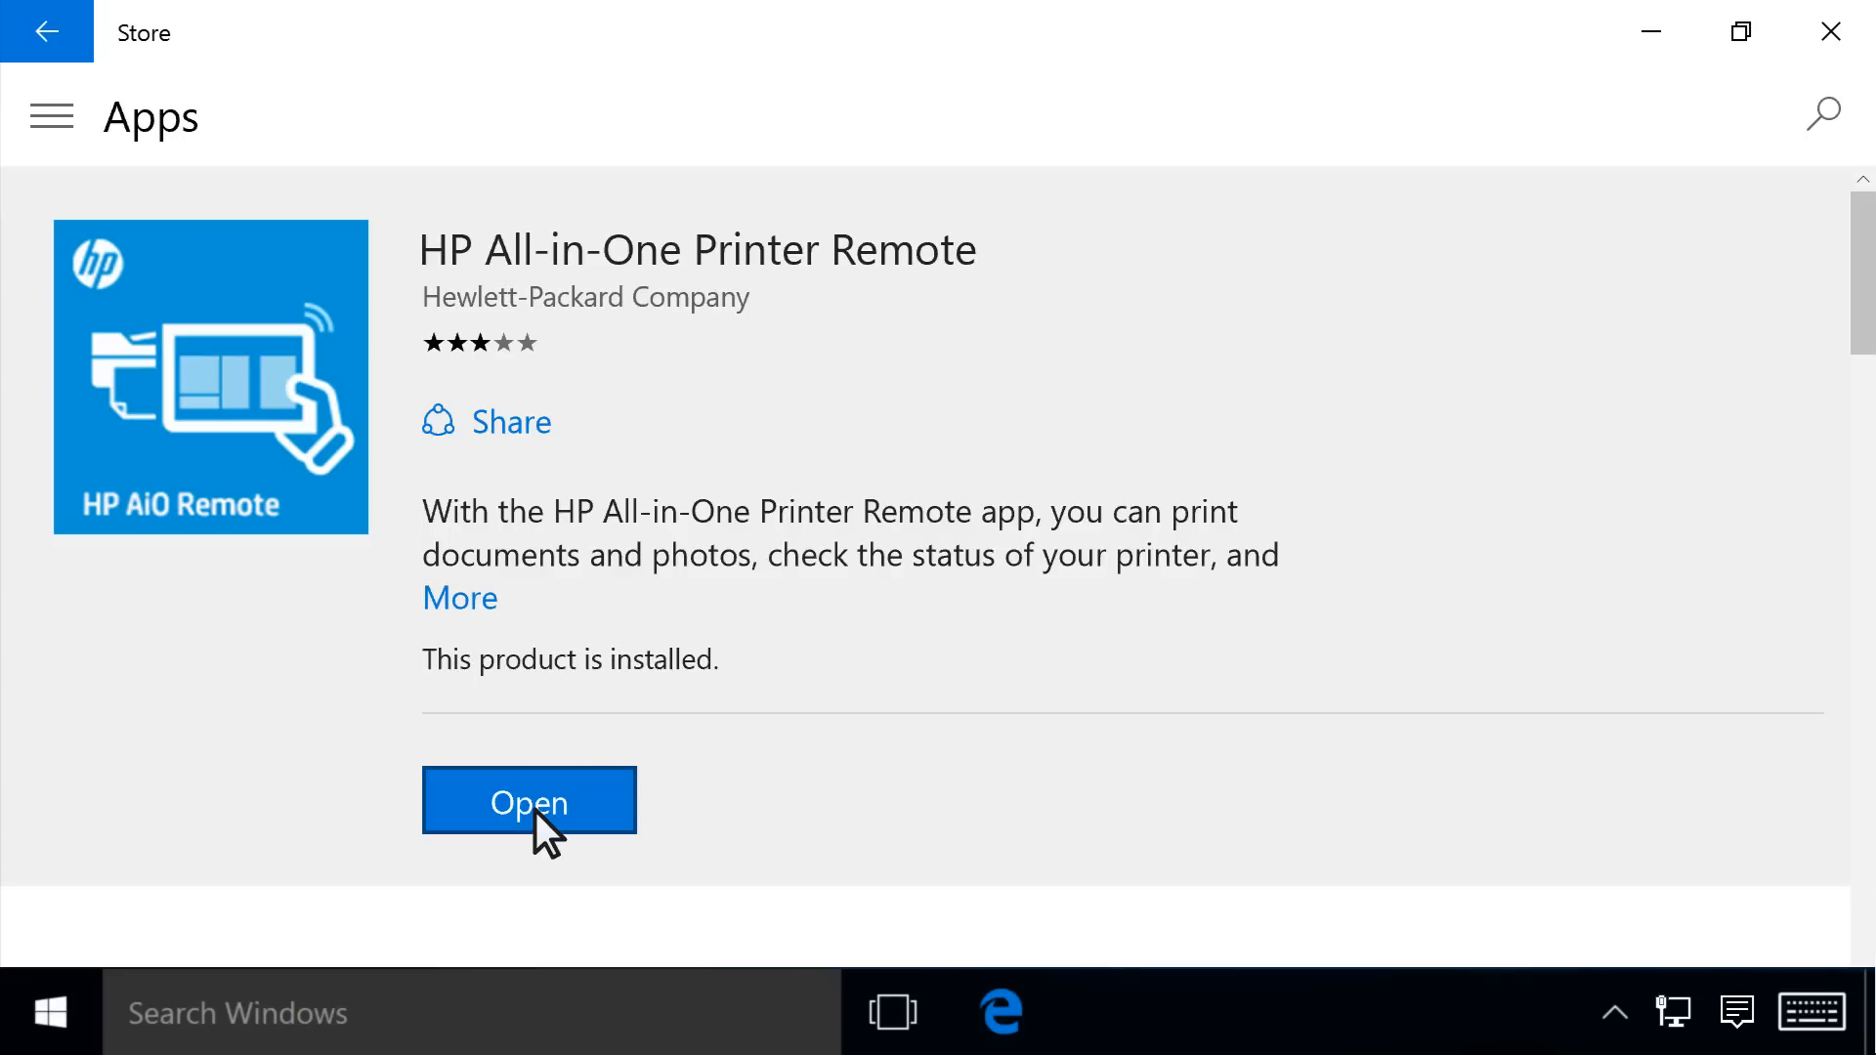
pyautogui.click(527, 802)
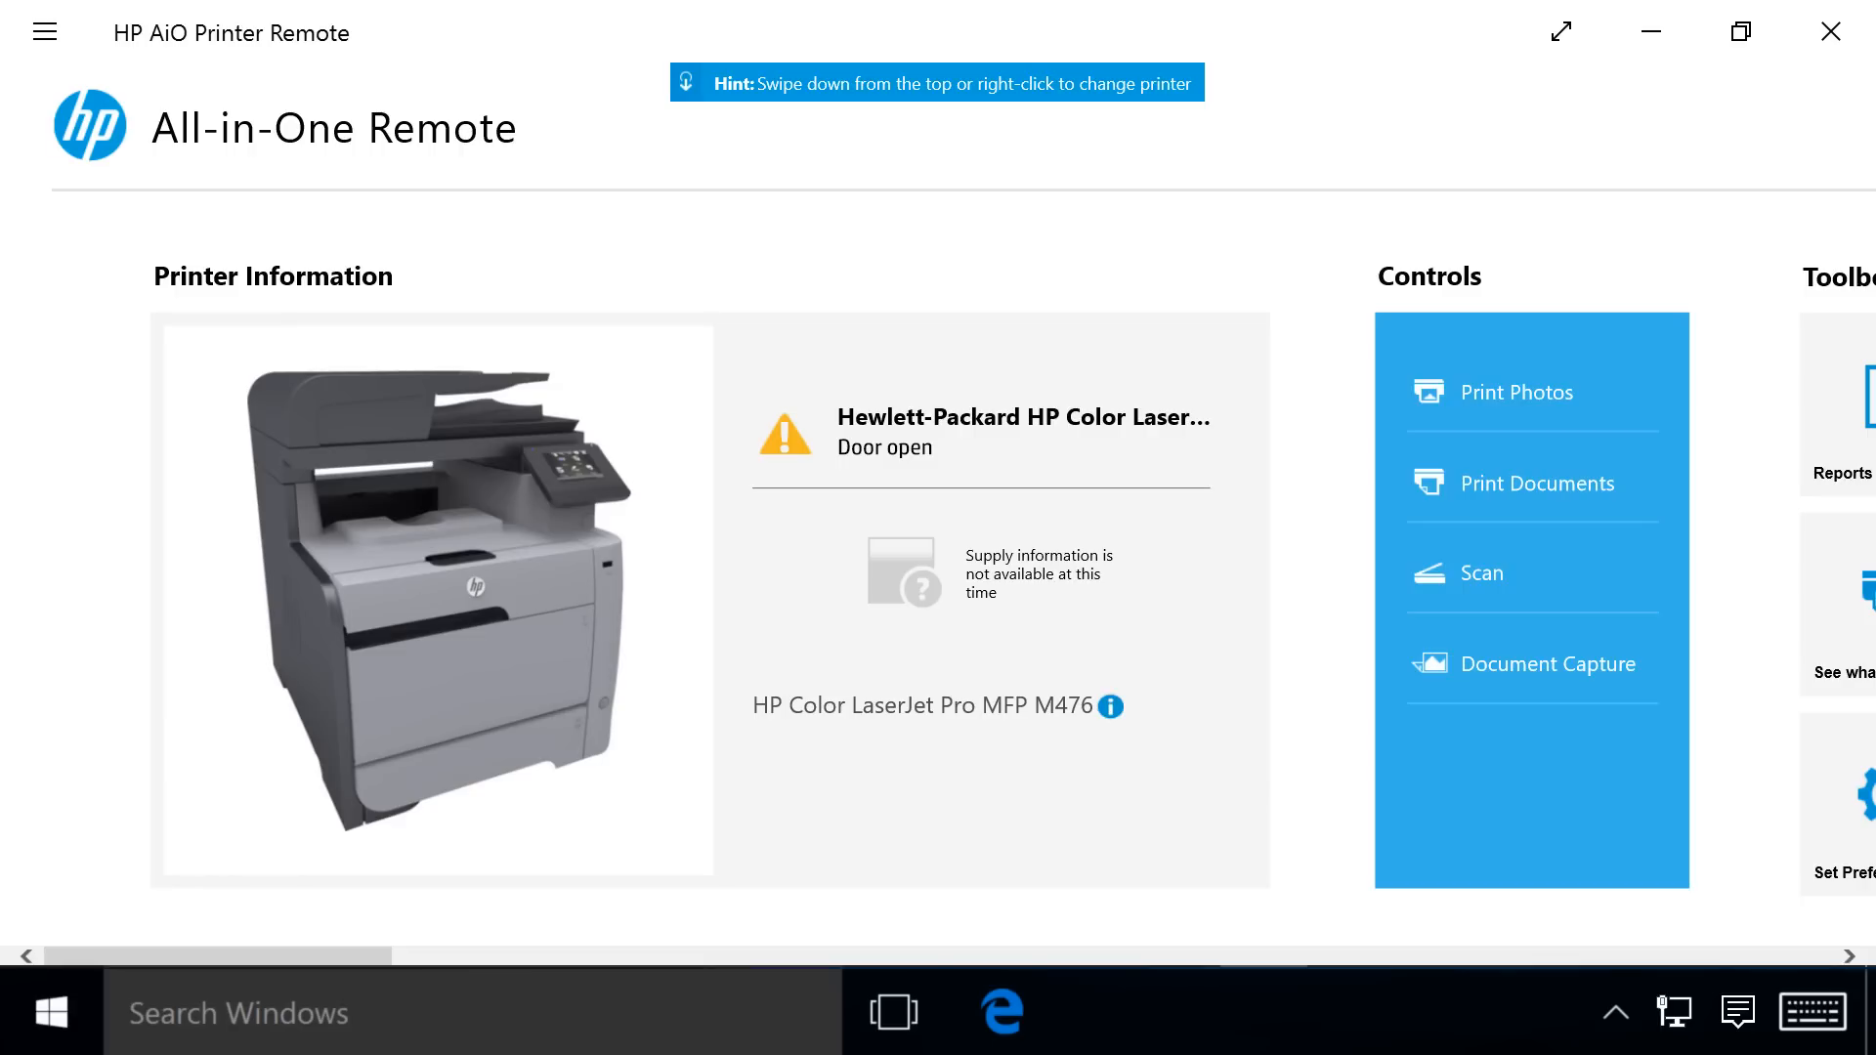
# Scroll the All-in-One Remote home screen to view Printer Information and Controls
pyautogui.hscroll(-3)
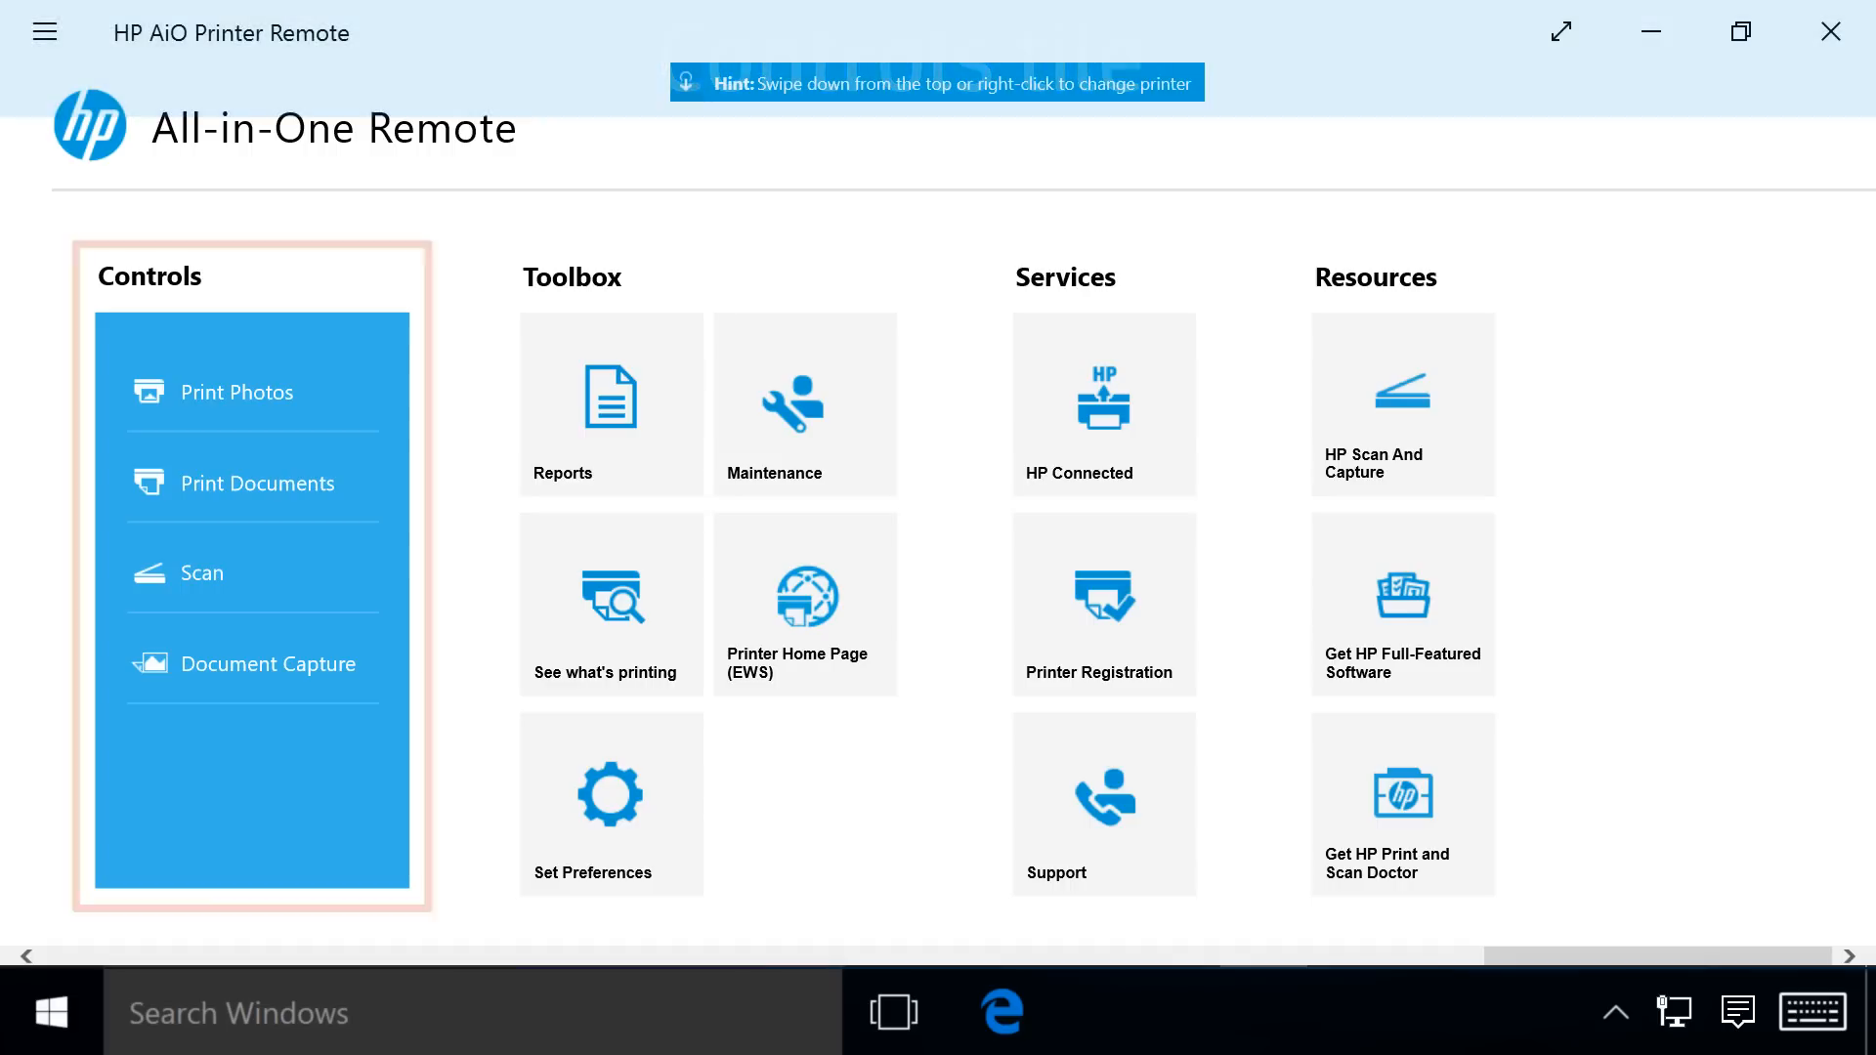
# Point out the photo-printing and printer-maintenance tiles on the home screen
pyautogui.click(218, 391)
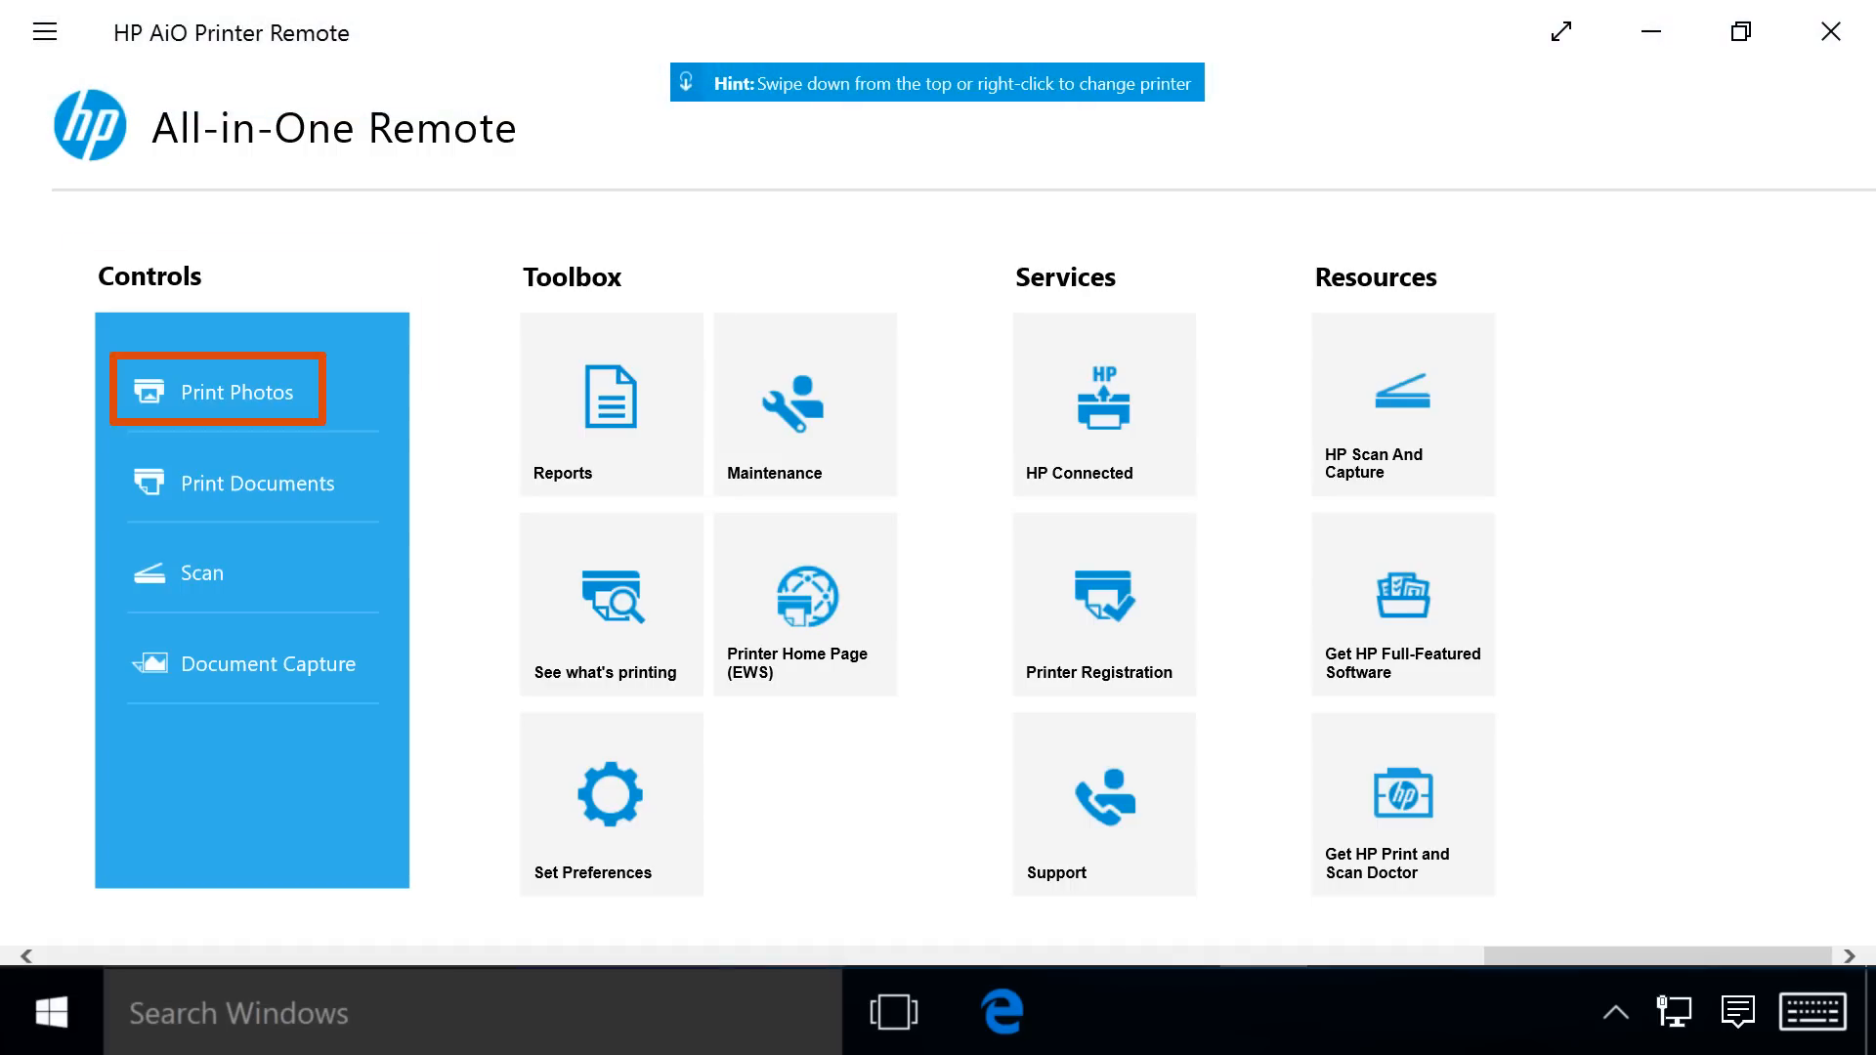
pyautogui.click(233, 483)
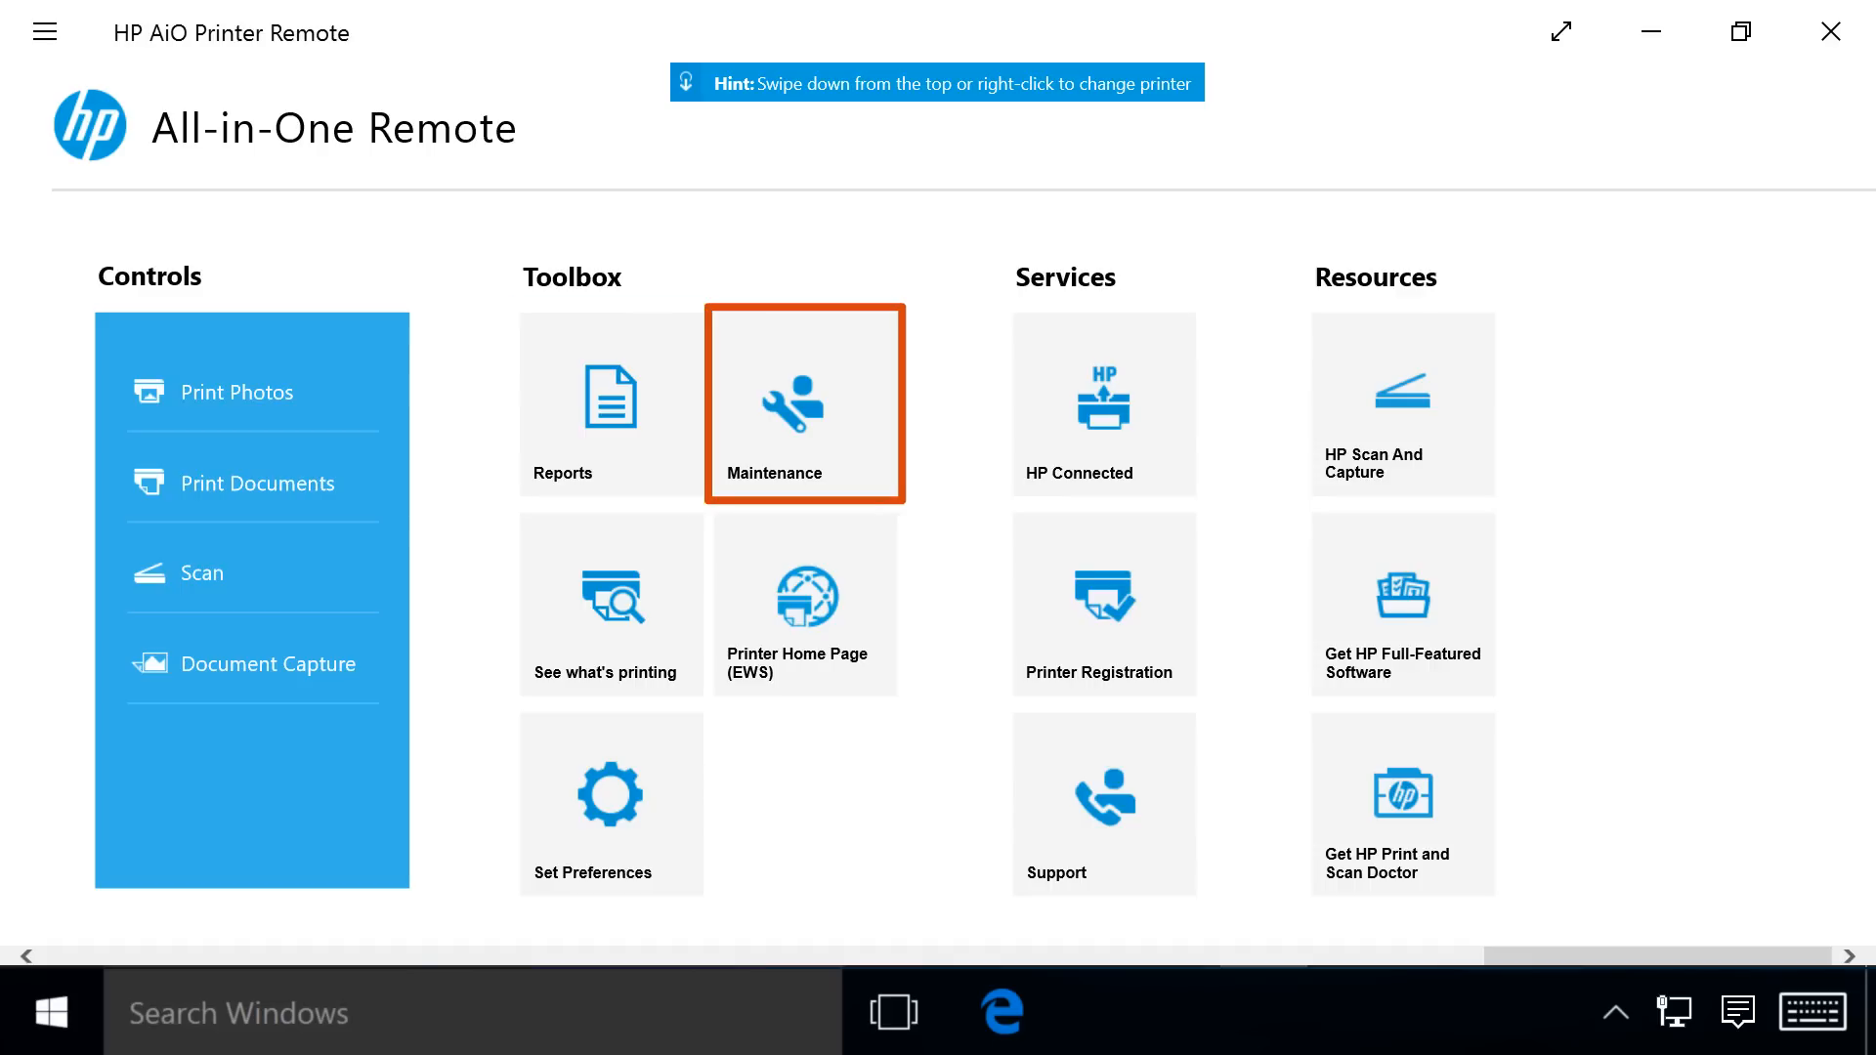
pyautogui.click(610, 801)
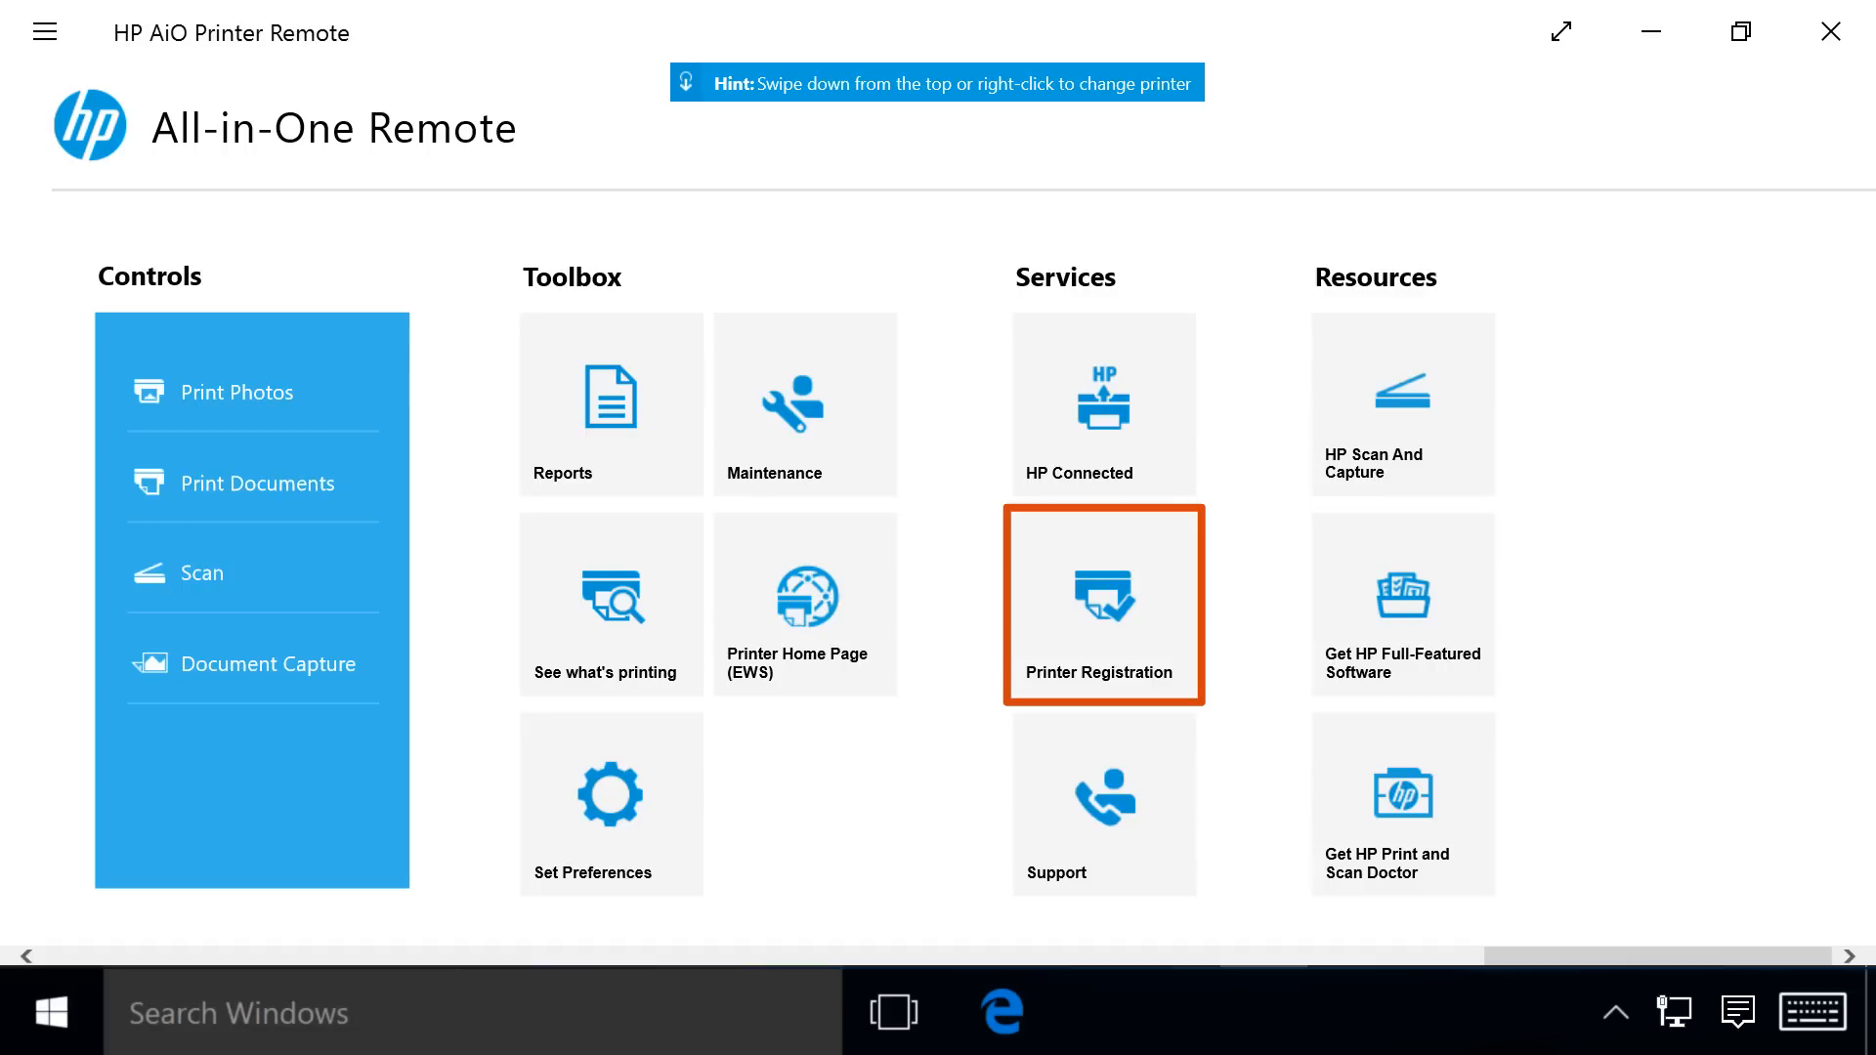
pyautogui.click(1102, 804)
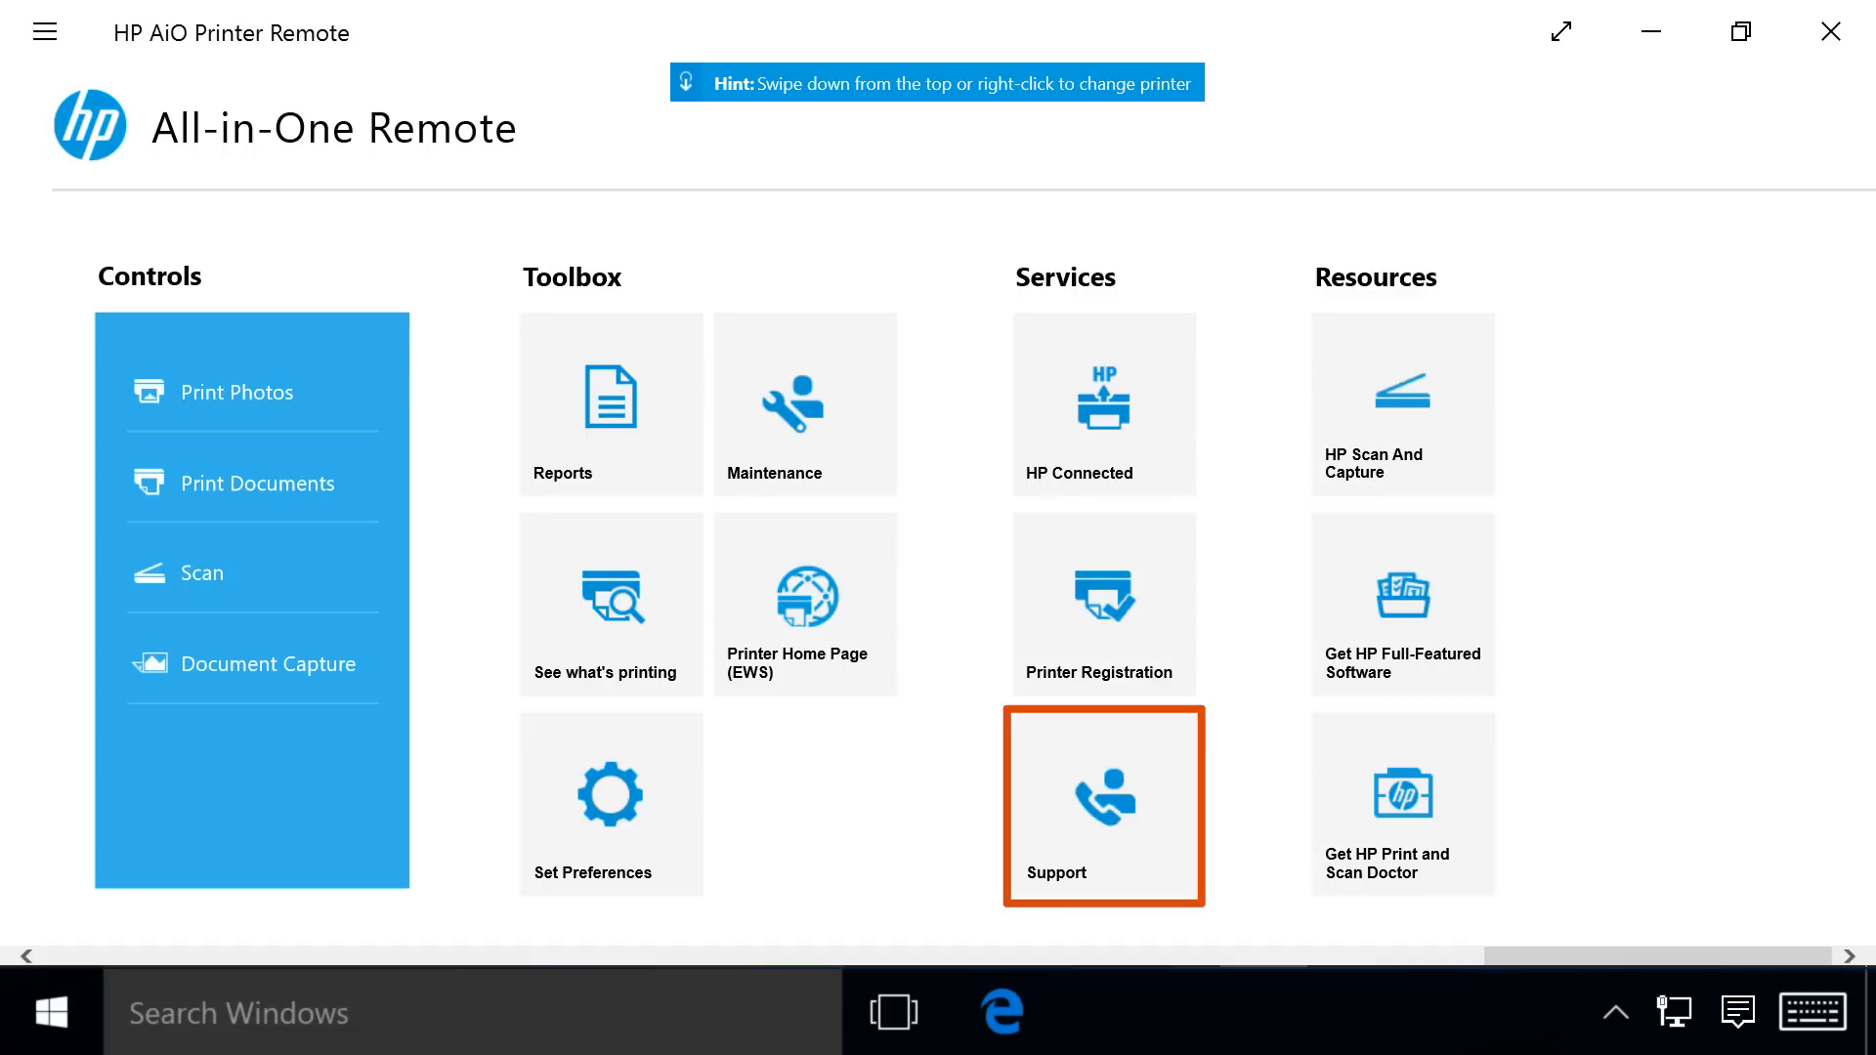